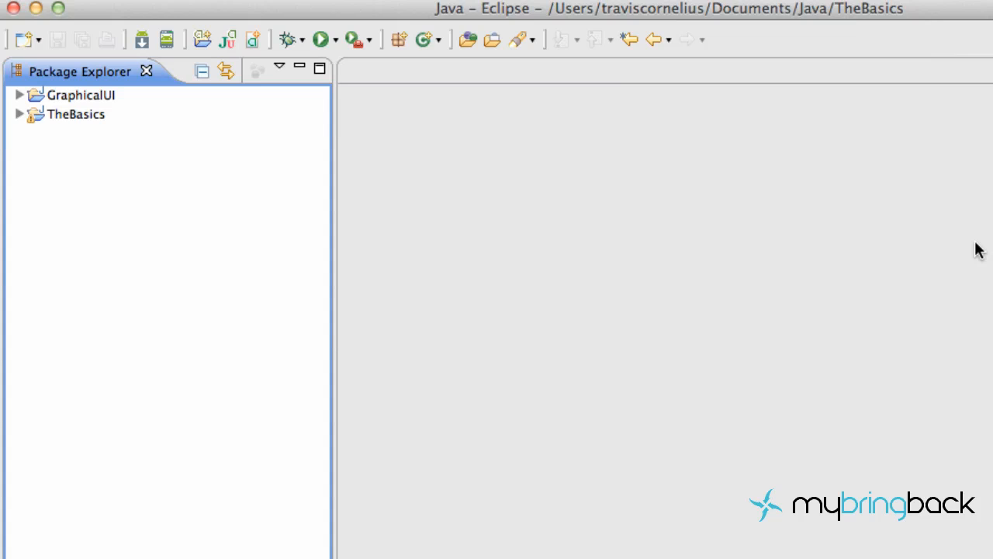
pyautogui.moveTo(71, 213)
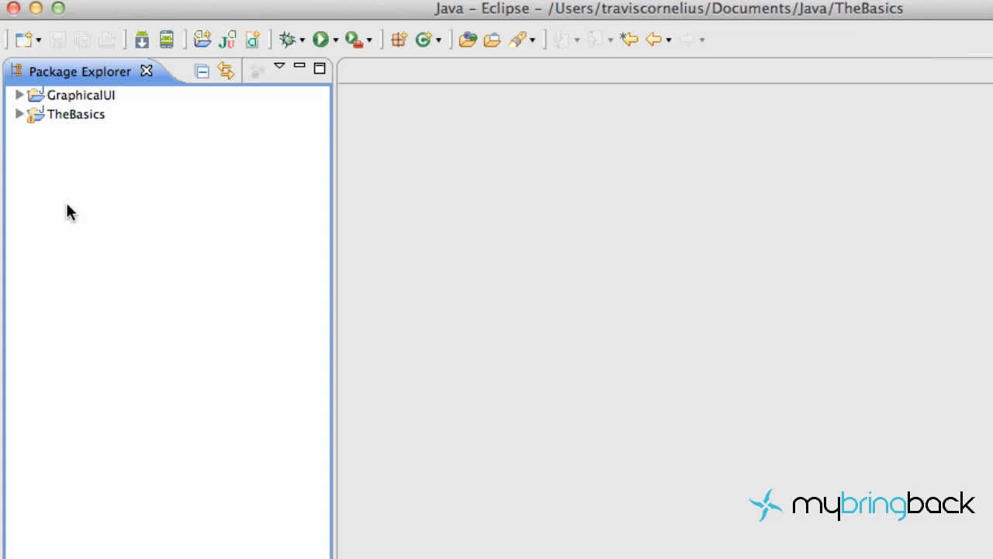
pyautogui.moveTo(64, 214)
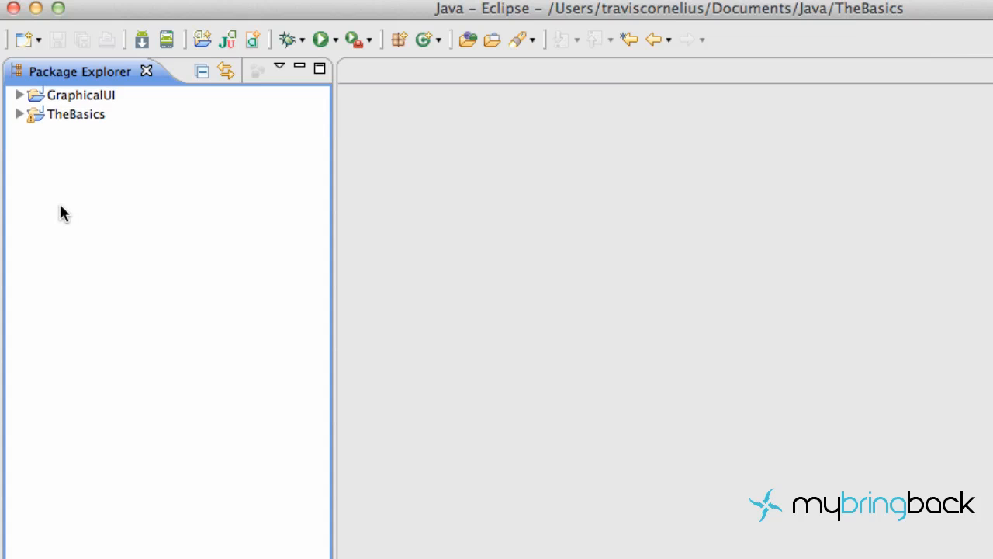
pyautogui.moveTo(44, 154)
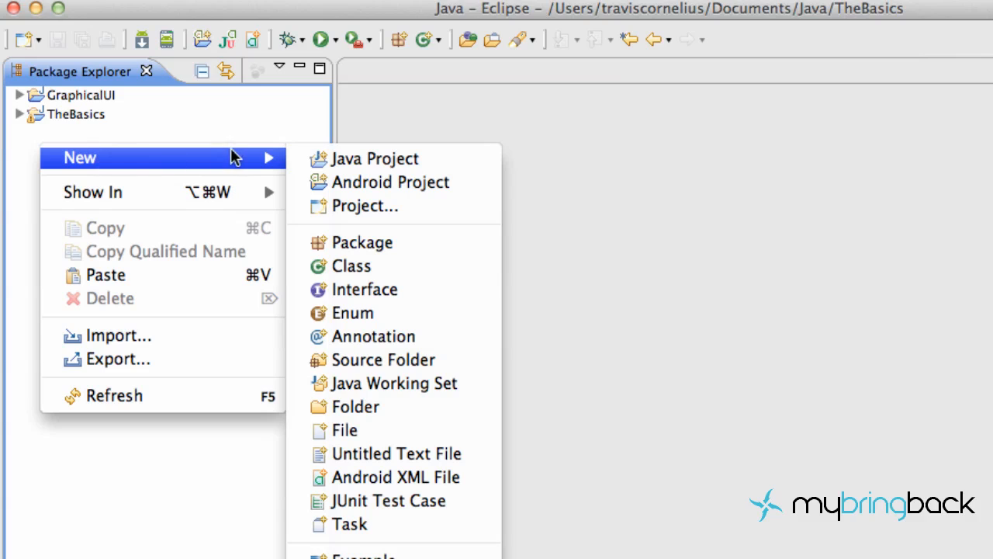
pyautogui.moveTo(375, 158)
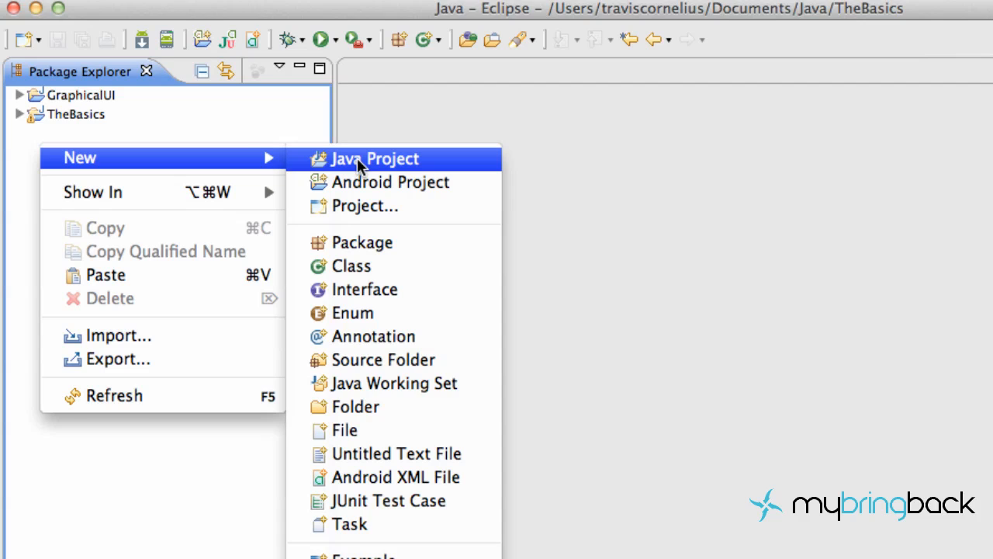
pyautogui.moveTo(364, 163)
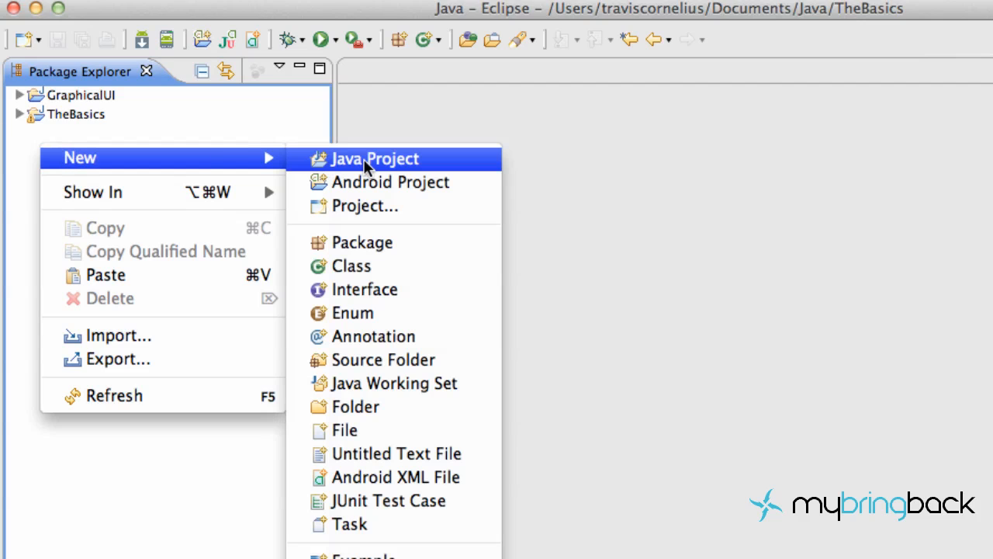
# Create a new Java project and enter the name WebGame.
pyautogui.click(375, 158)
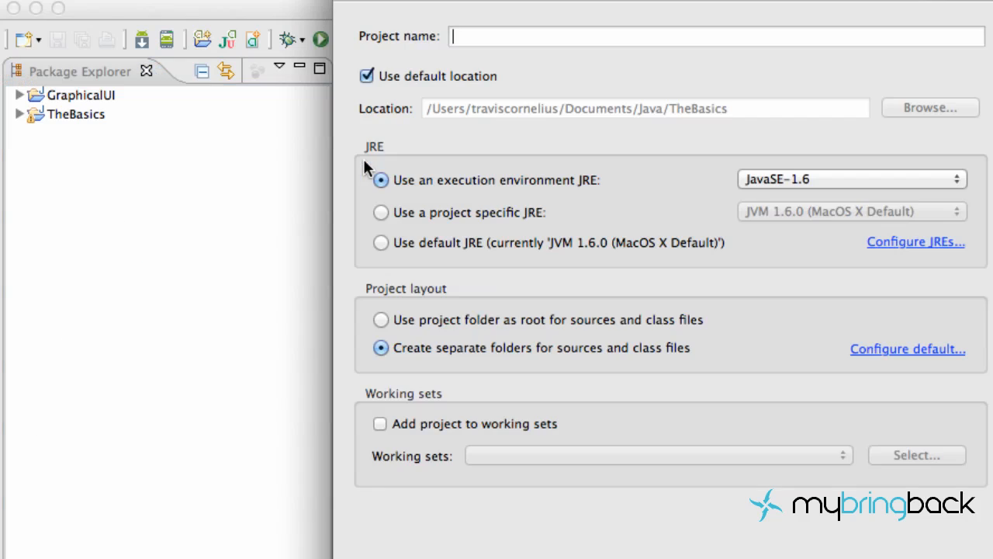
pyautogui.write('WEb')
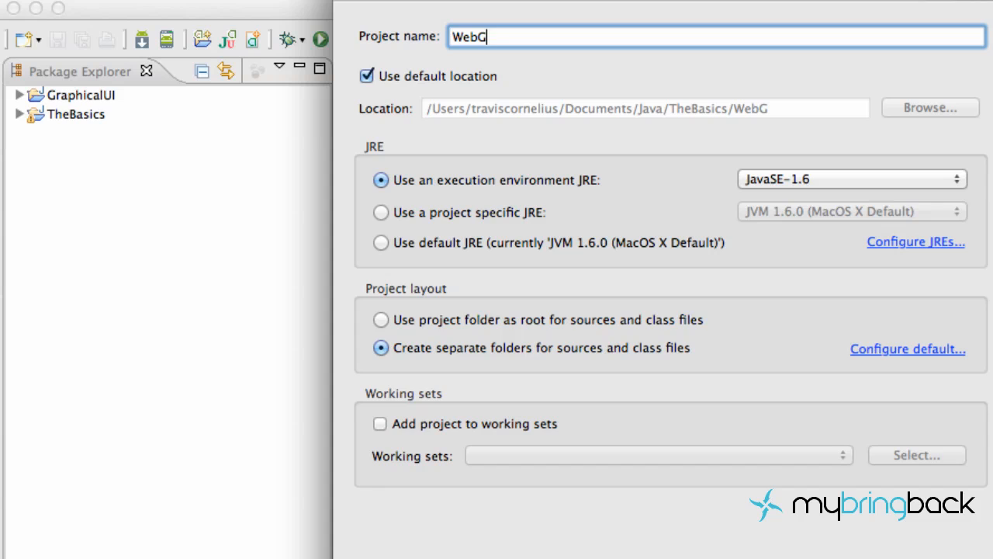
pyautogui.write('ame')
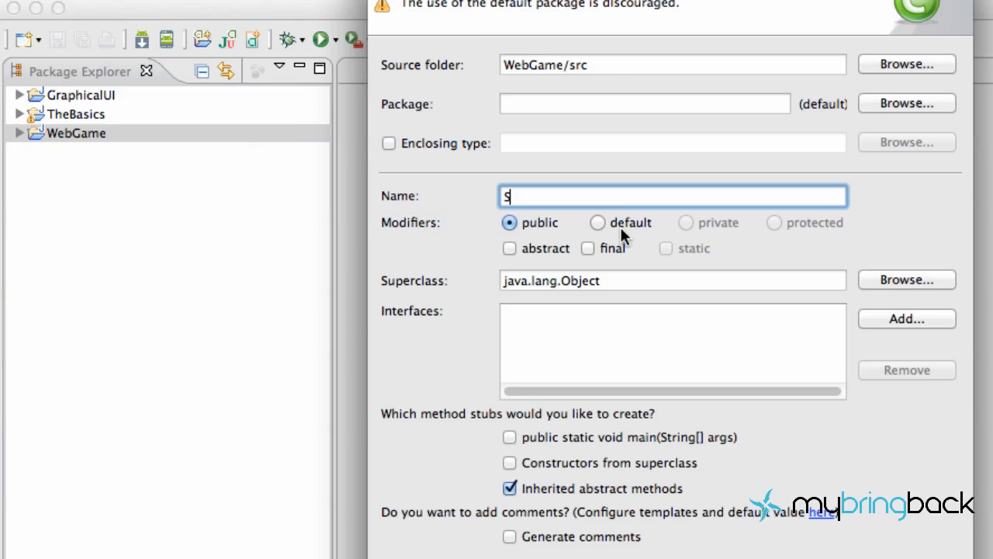
# Name the new class StartingPoint and open it in the editor.
pyautogui.write('tartingPo')
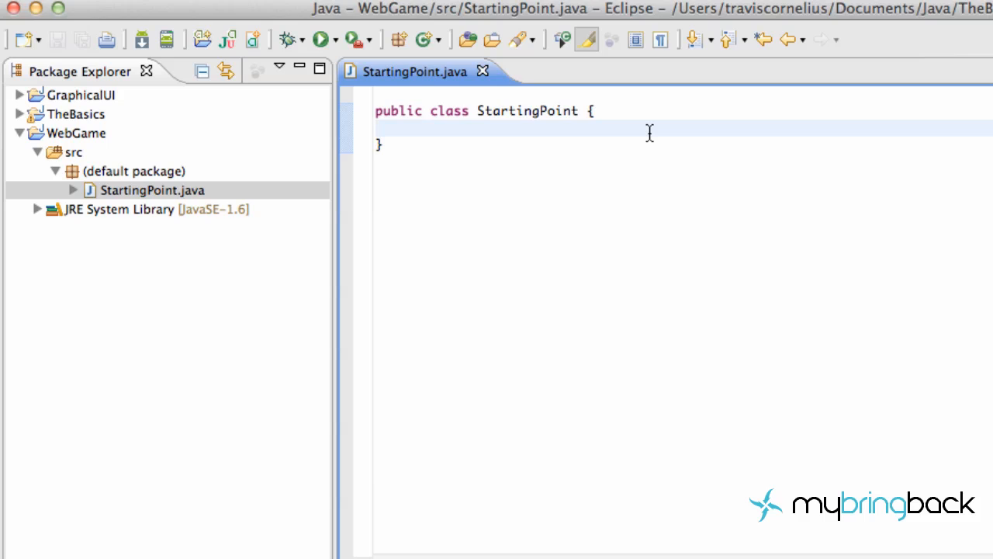
# Declare StartingPoint as extending Applet and import java.applet.Applet.
pyautogui.click(377, 128)
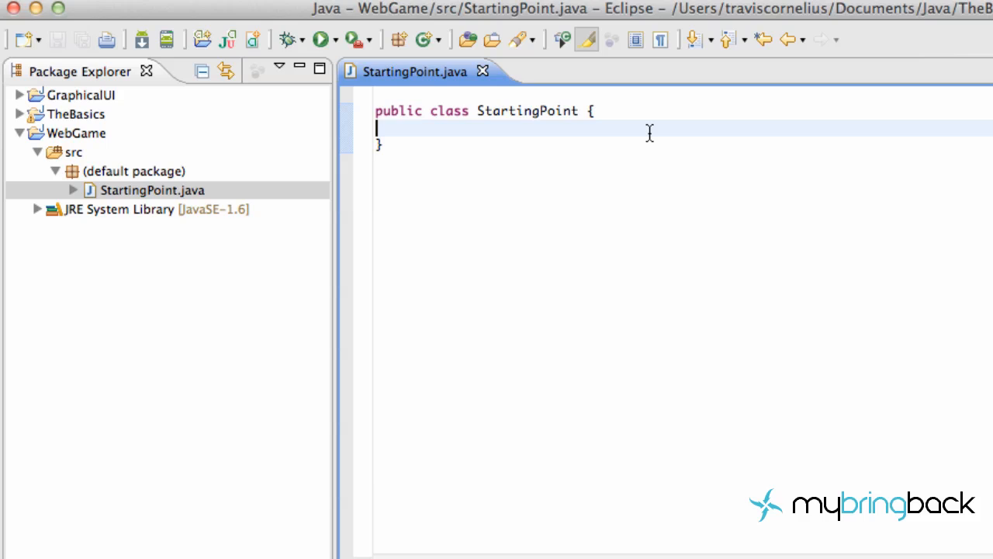
pyautogui.press('Backspace')
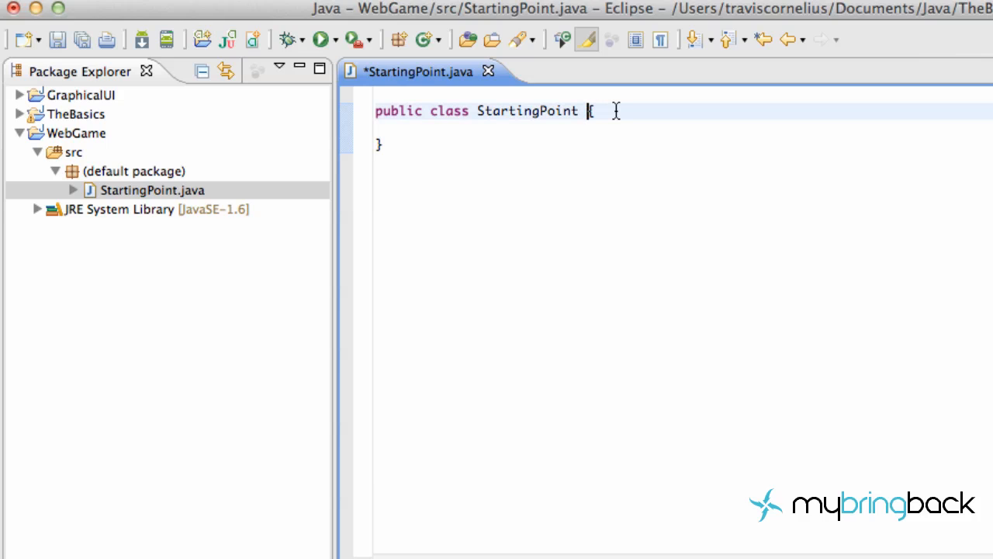
pyautogui.write('extends')
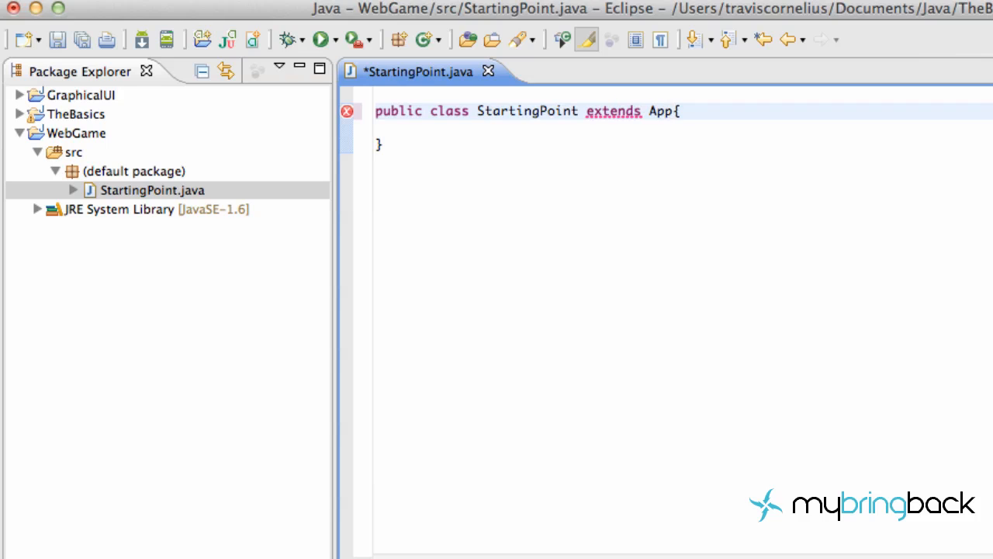
pyautogui.write('Applet')
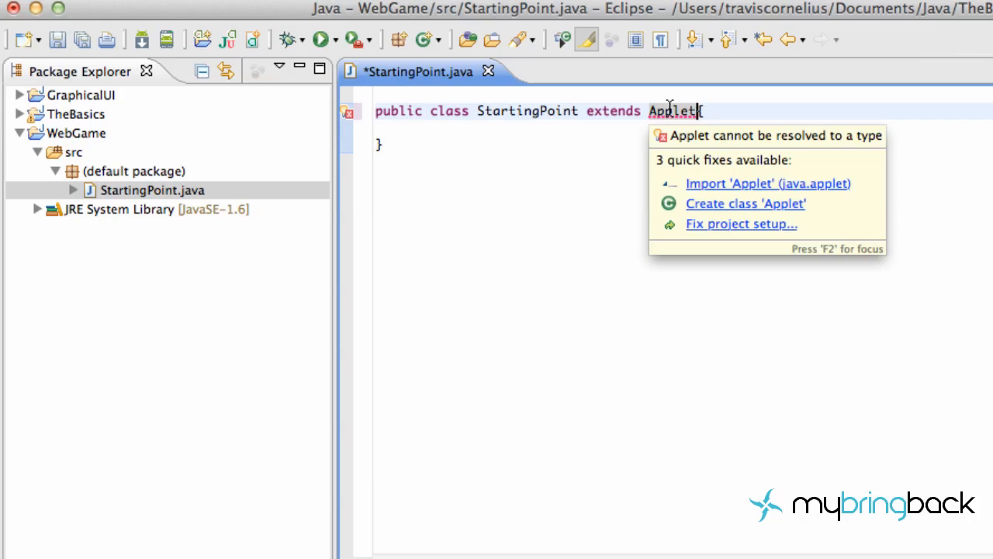
pyautogui.click(767, 184)
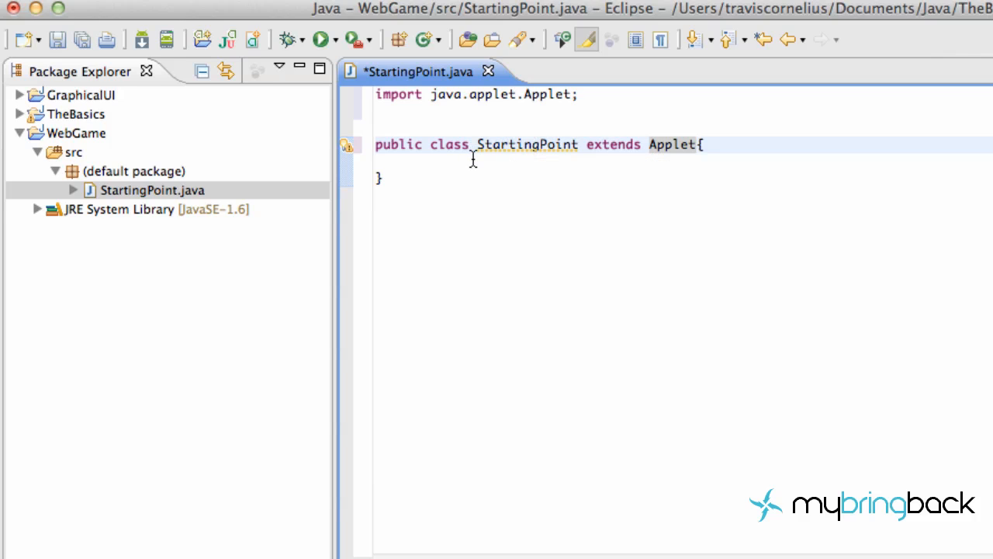
pyautogui.moveTo(604, 8)
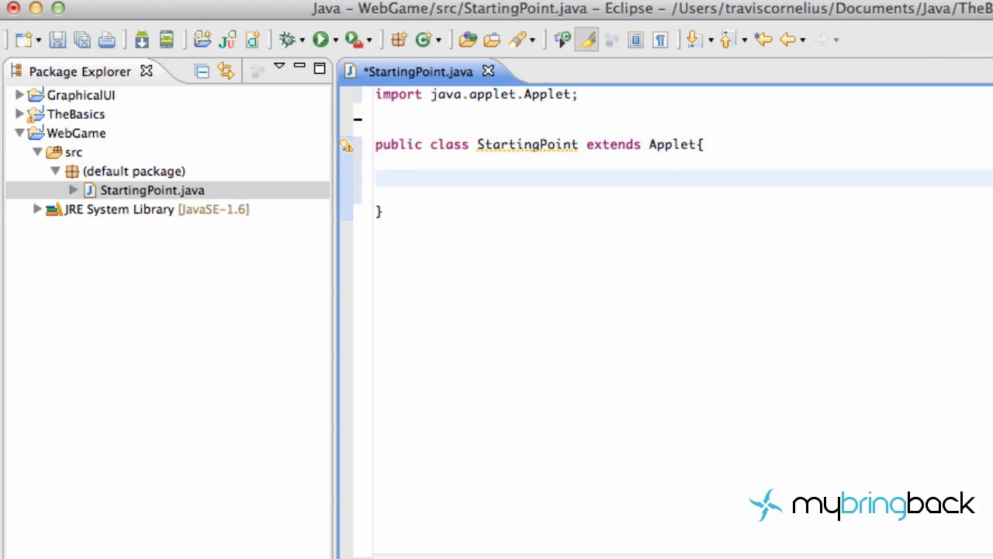
# Insert init() and start() override stubs through content assist.
pyautogui.click(408, 179)
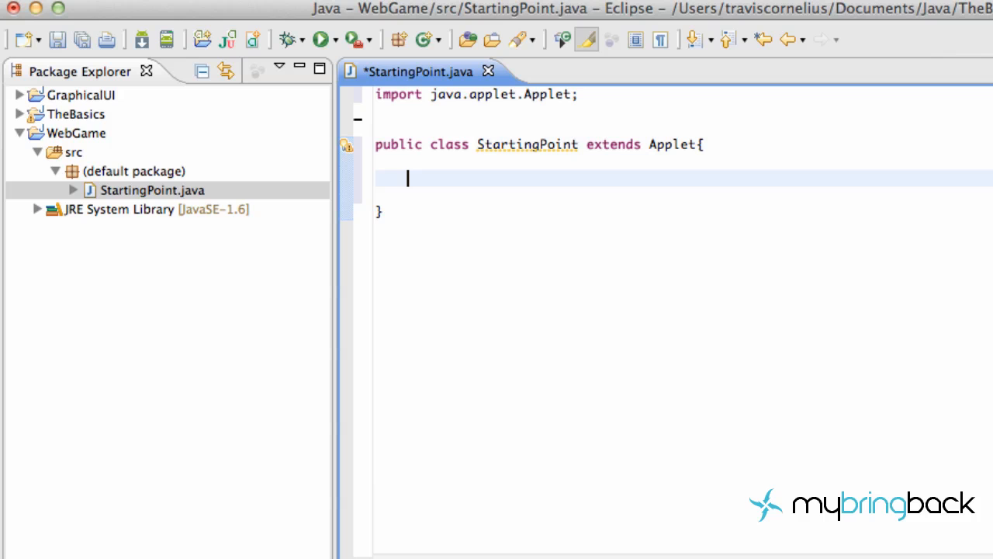
pyautogui.press('ctrl+space')
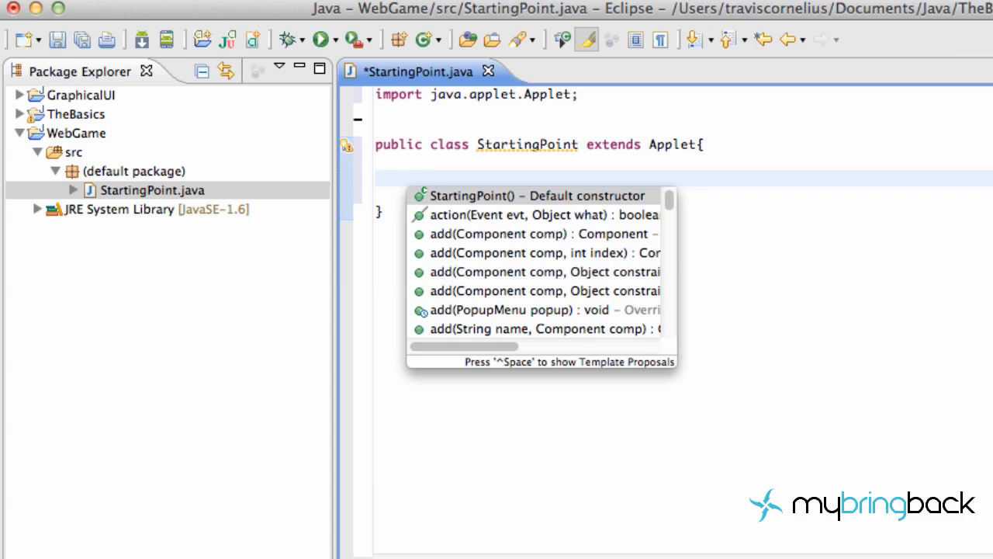
pyautogui.write('init() {')
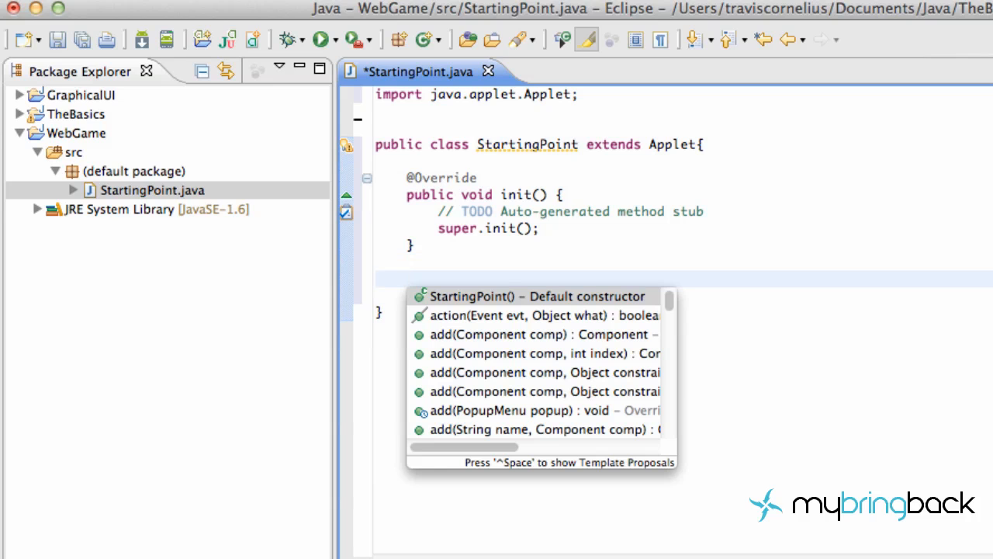
pyautogui.write('st')
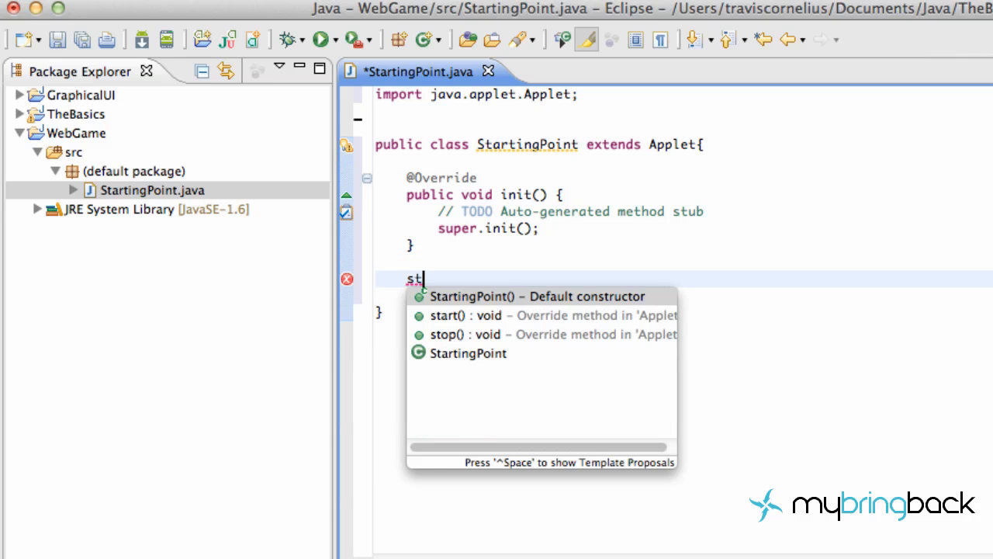
pyautogui.click(448, 315)
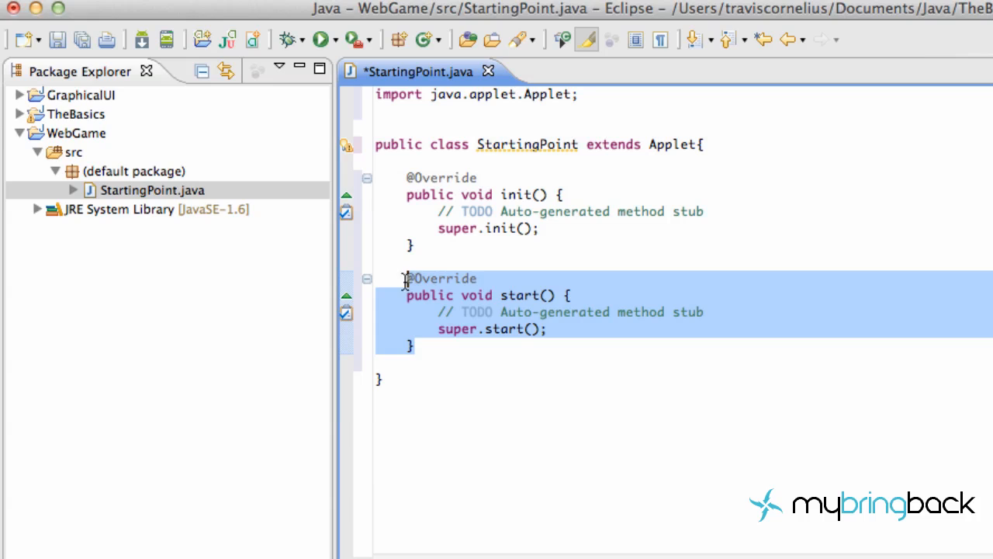
pyautogui.moveTo(549, 294)
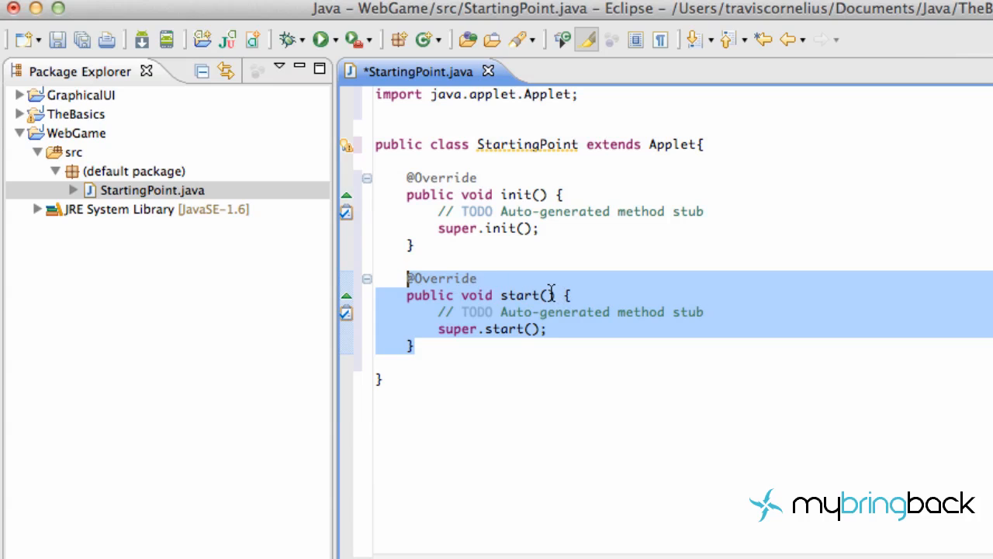
pyautogui.moveTo(558, 295)
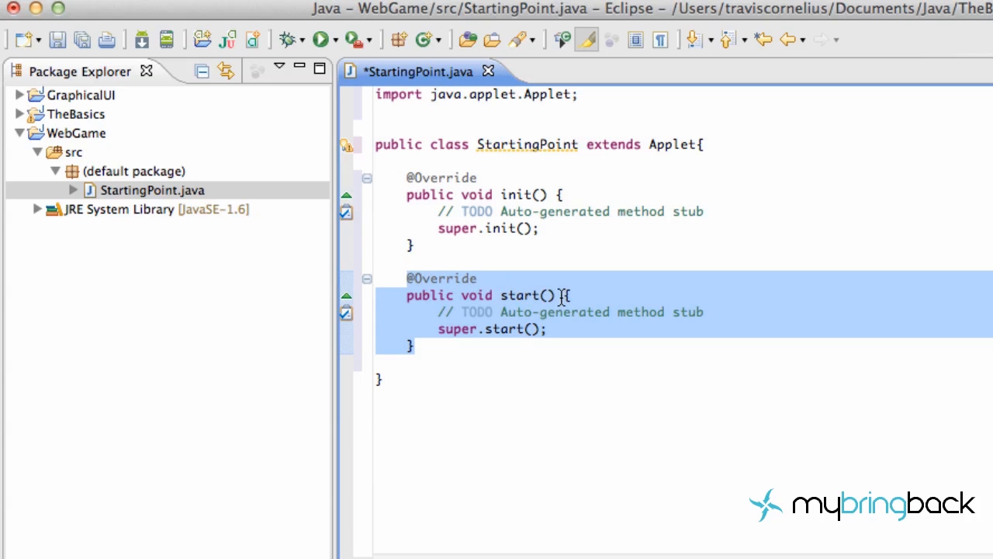
pyautogui.click(474, 347)
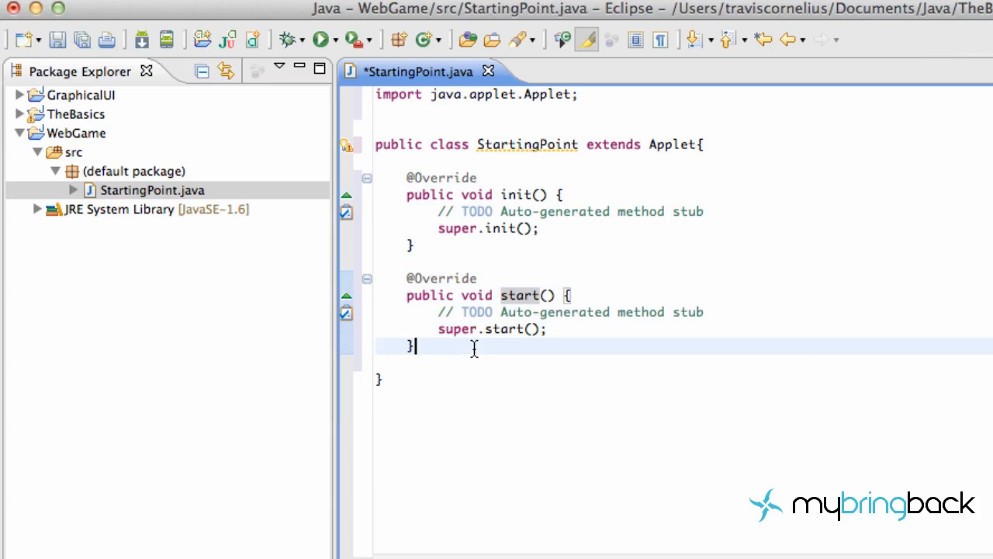
pyautogui.moveTo(498, 266)
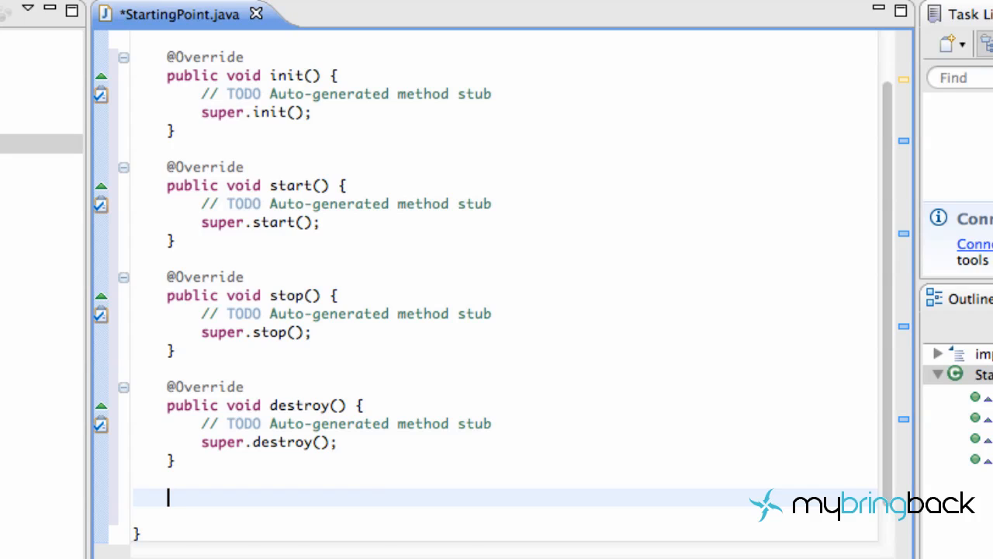
# Insert the paint(Graphics g) override stub from the content assist proposals.
pyautogui.write('p')
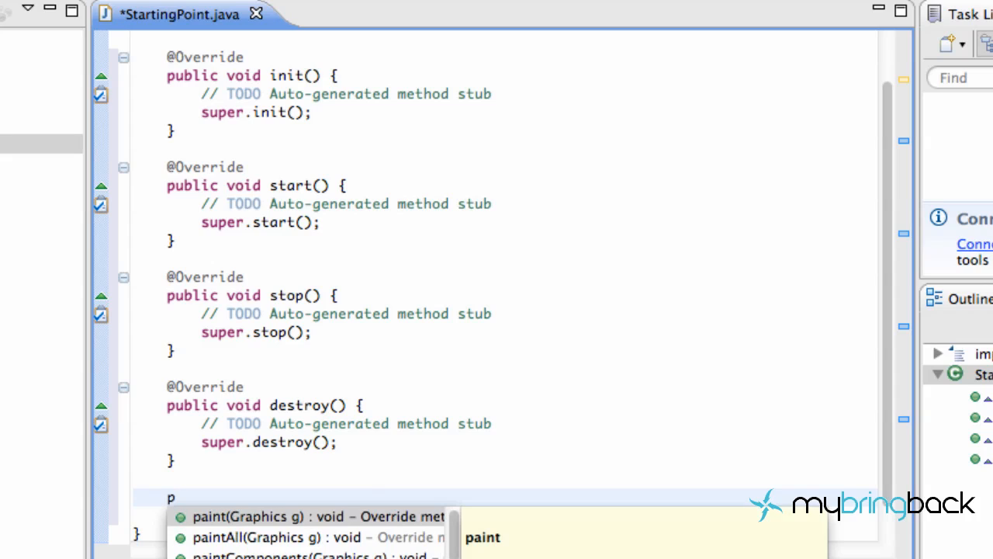
pyautogui.write('ain')
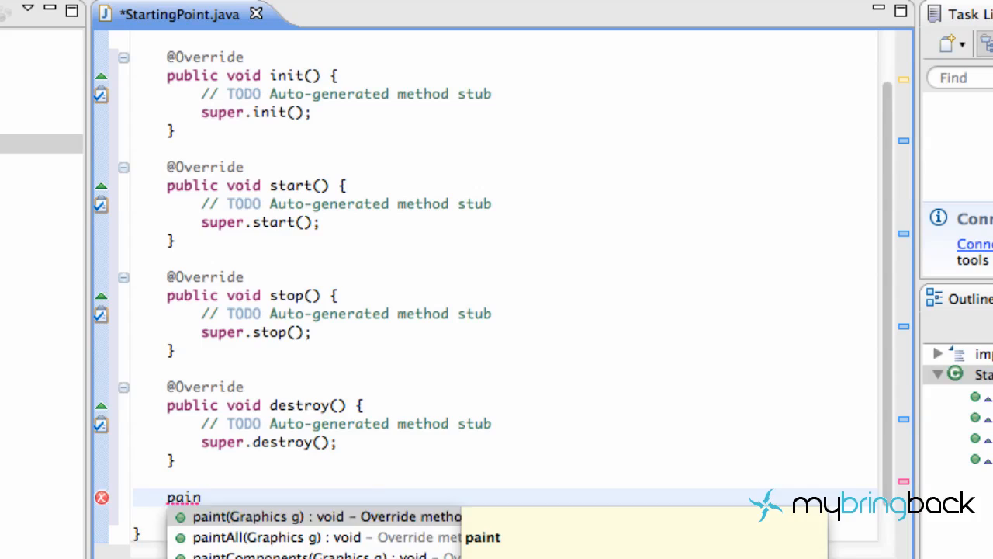
pyautogui.click(256, 516)
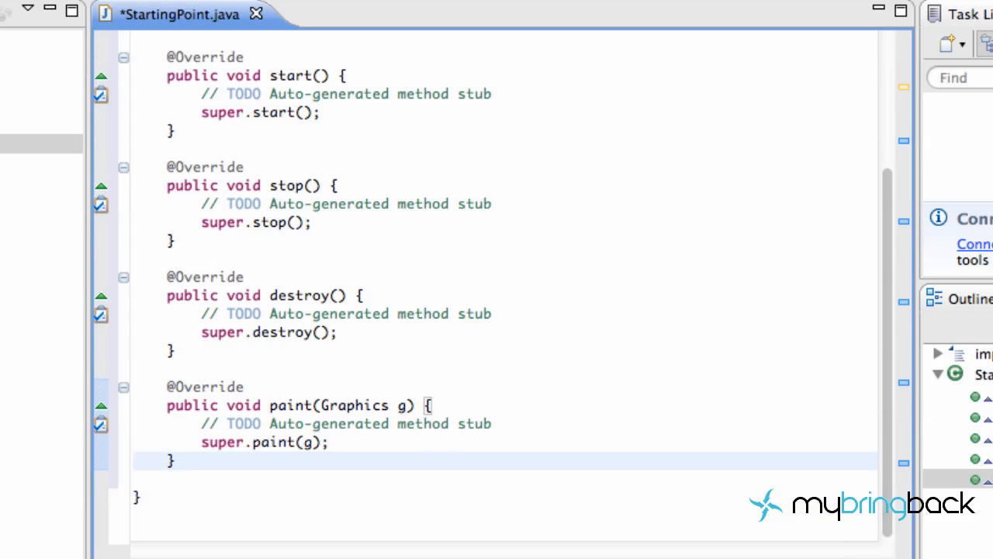
pyautogui.click(174, 460)
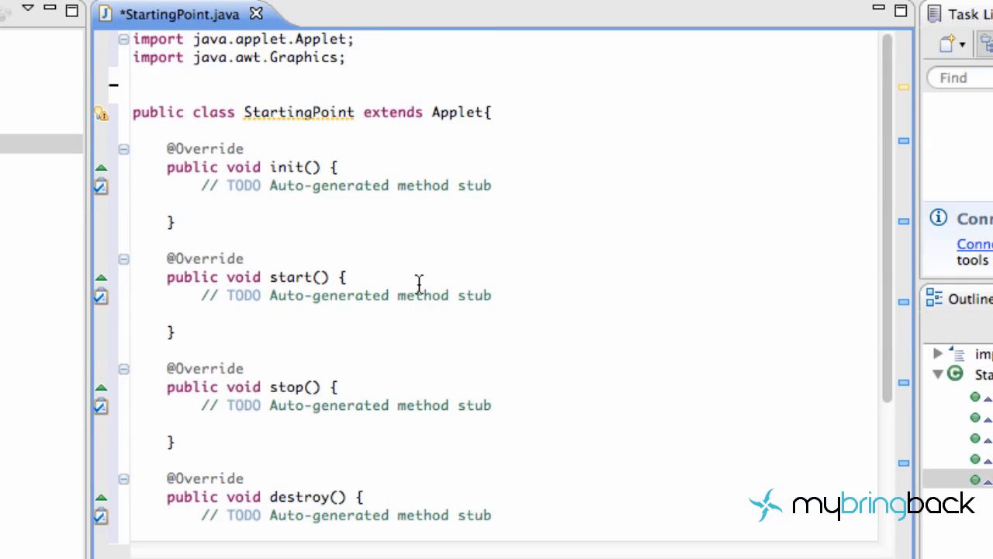
# Select a generated TODO comment line in a method stub for deletion.
pyautogui.tripleClick(341, 295)
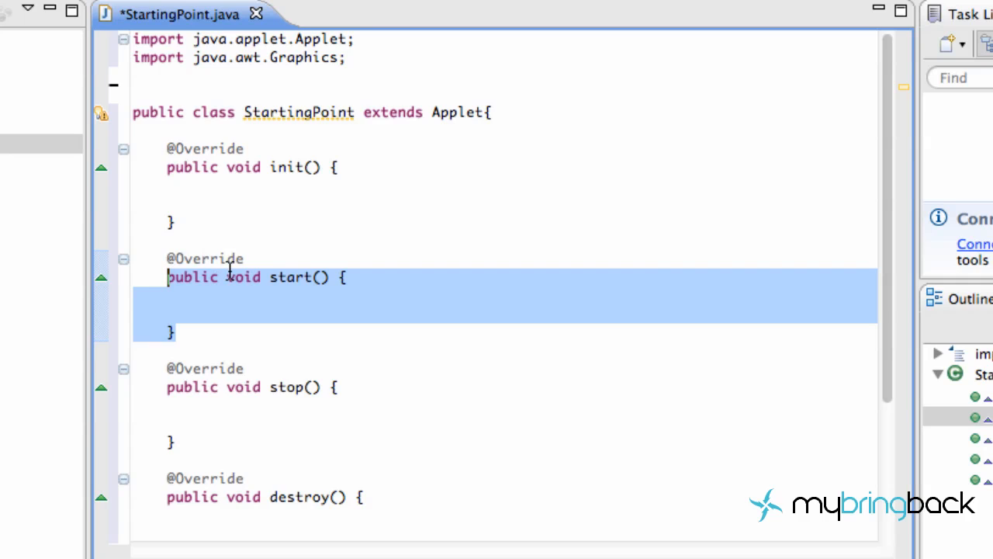
pyautogui.scroll(-3)
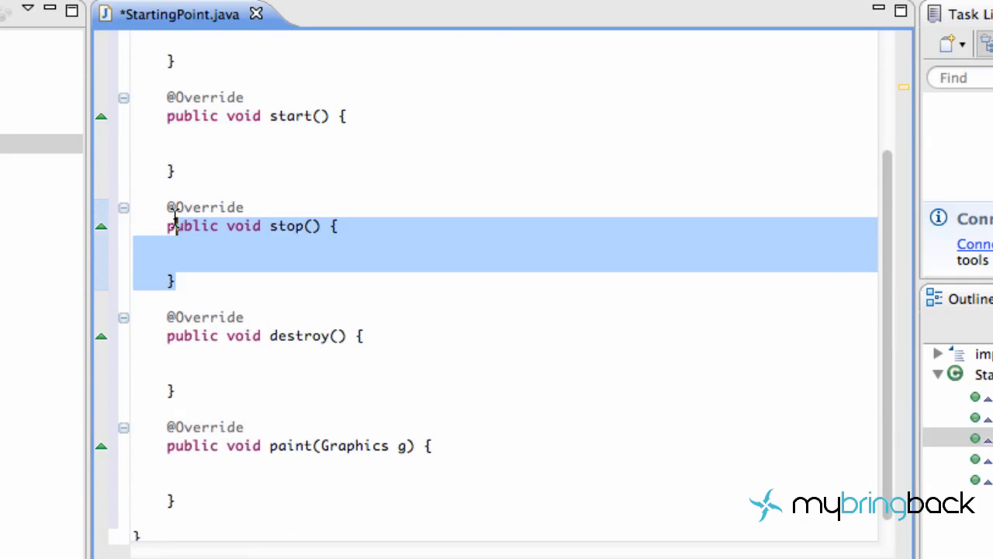
pyautogui.moveTo(228, 383)
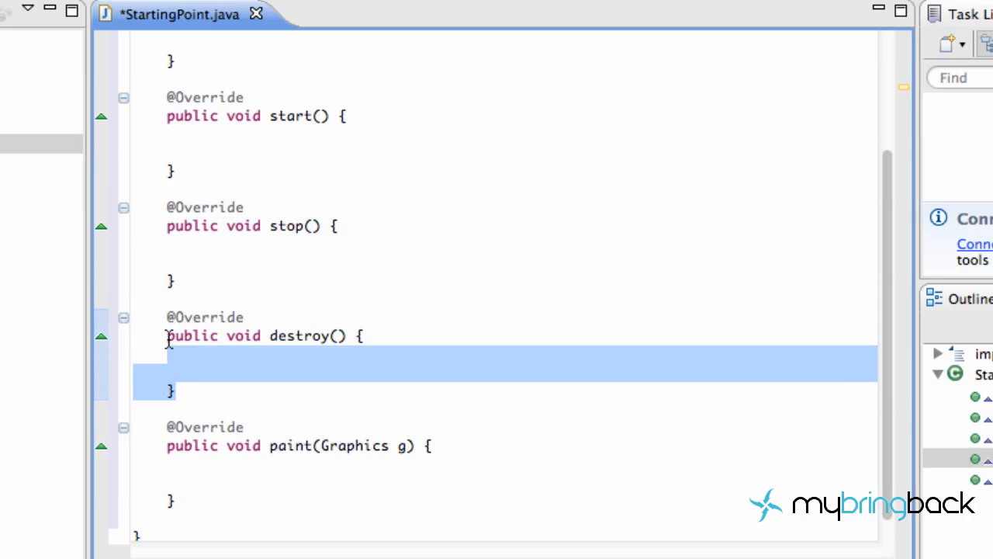
pyautogui.moveTo(366, 282)
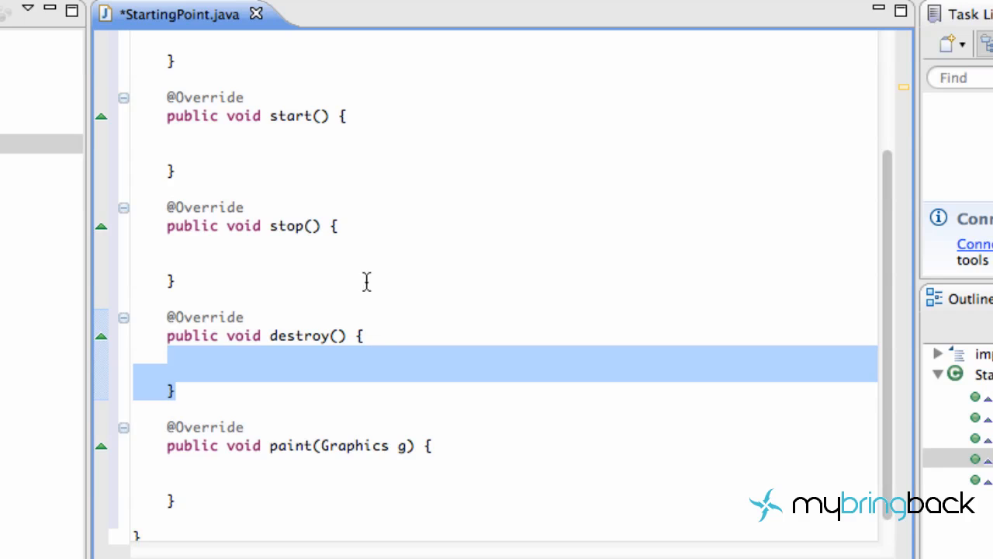
pyautogui.moveTo(166, 443)
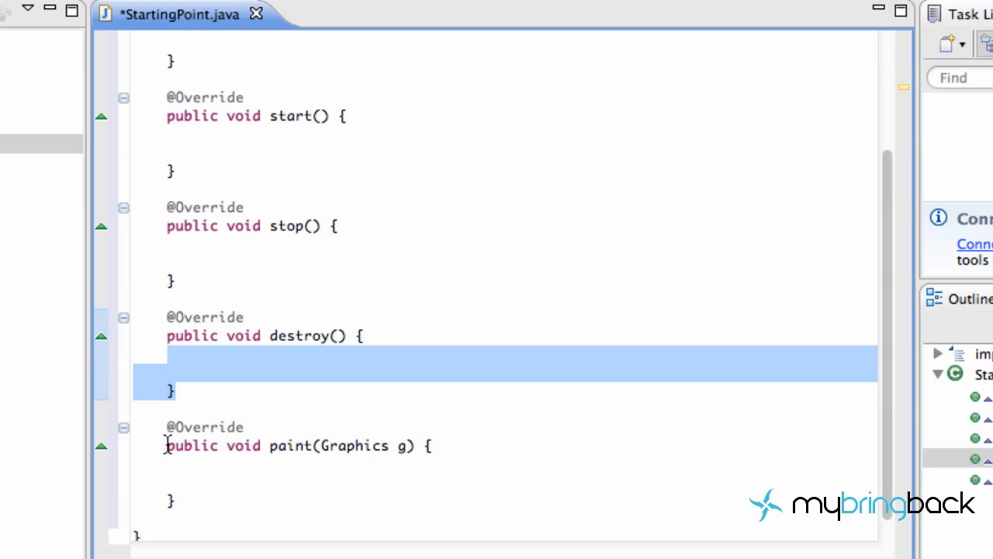